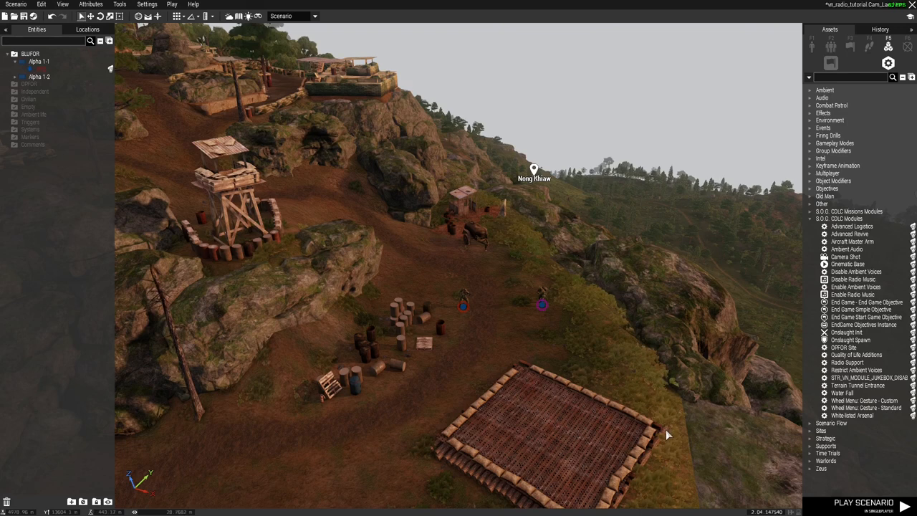
mouse_move(633, 403)
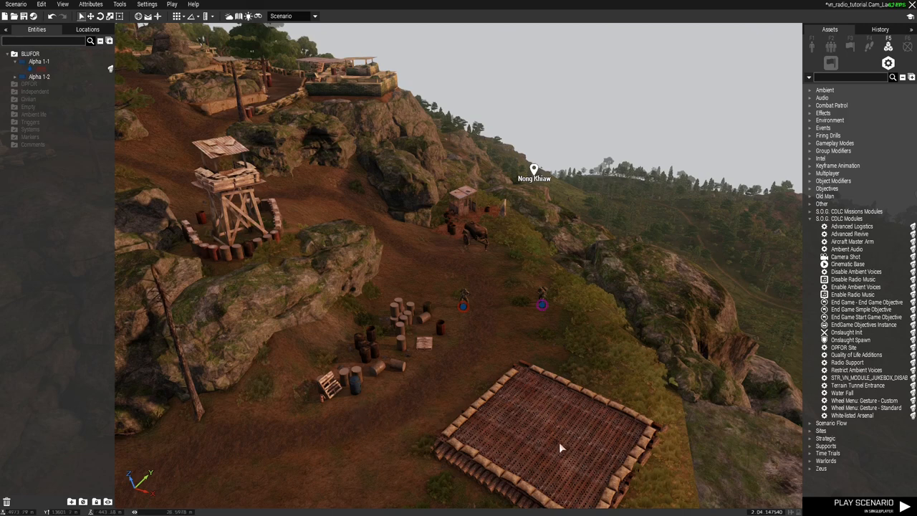
mouse_move(619, 427)
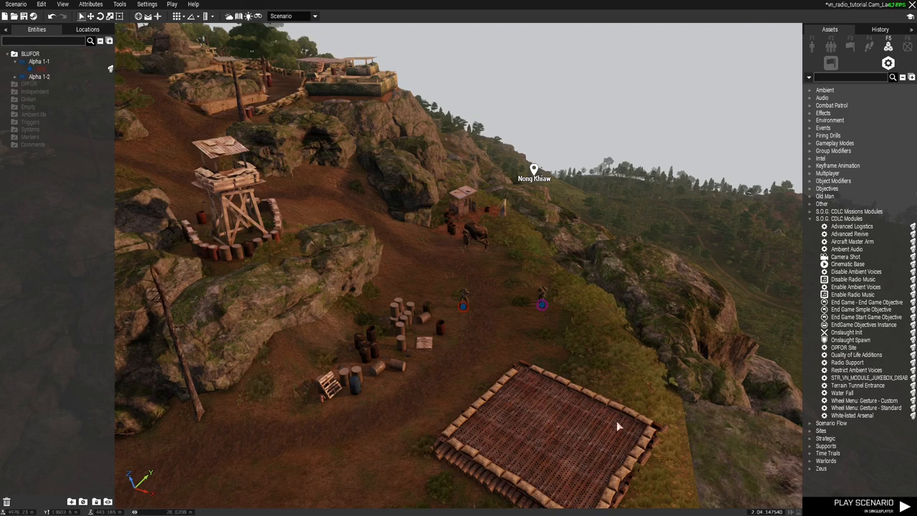
mouse_move(623, 245)
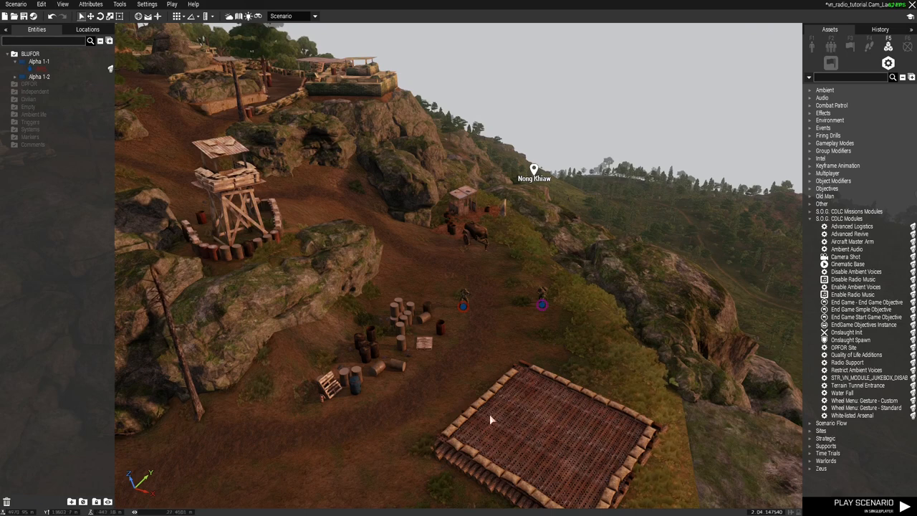
mouse_move(679, 432)
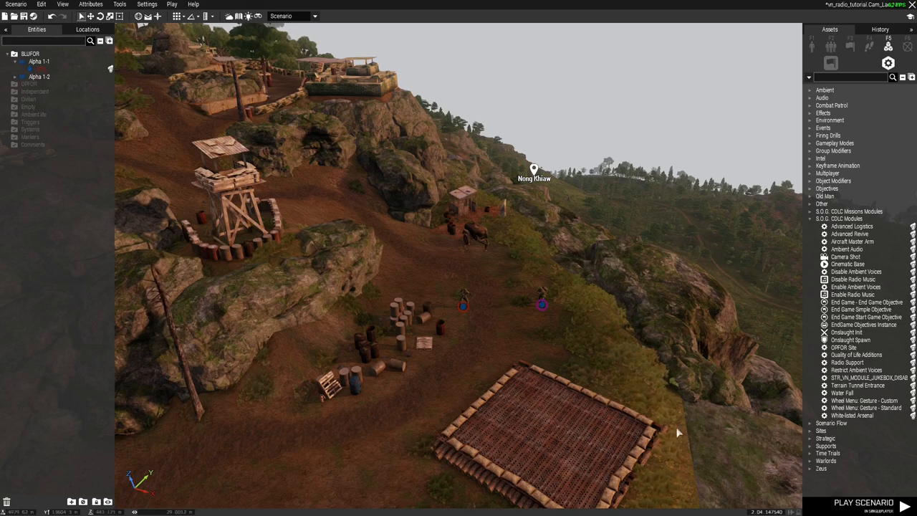
mouse_move(722, 150)
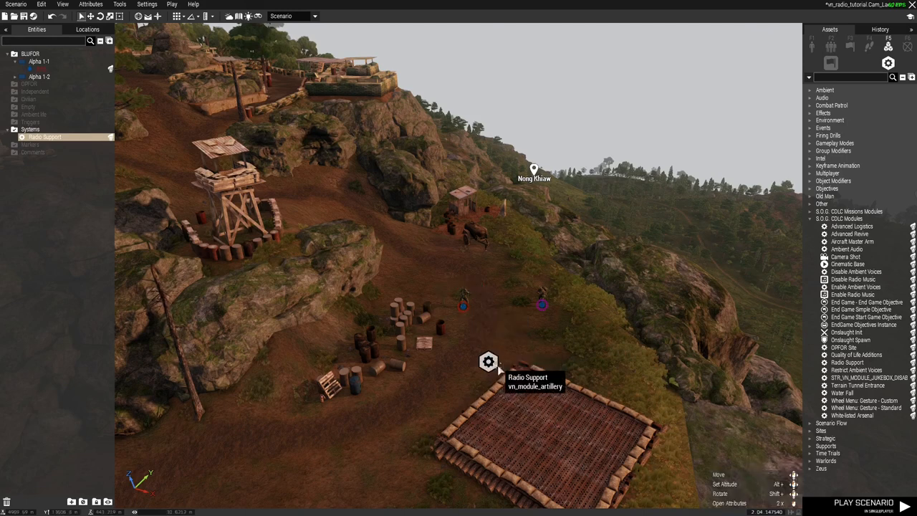
mouse_move(474, 318)
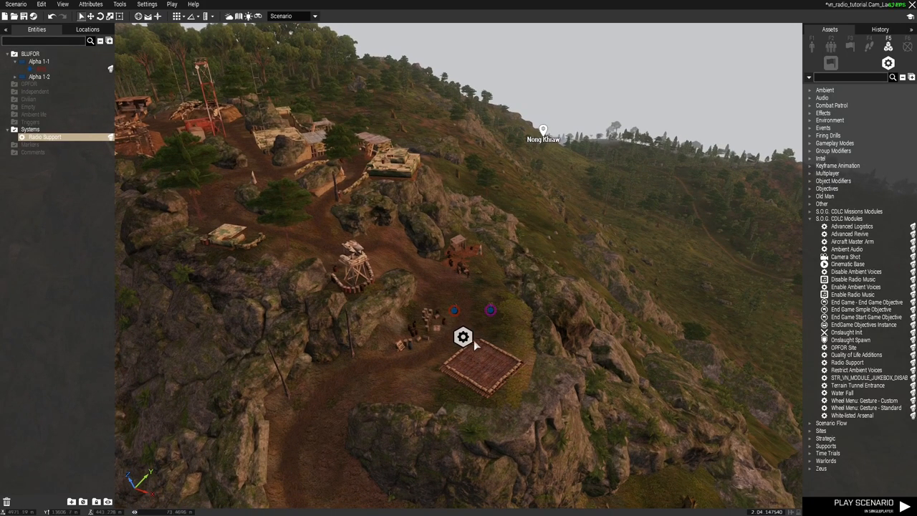
mouse_move(566, 414)
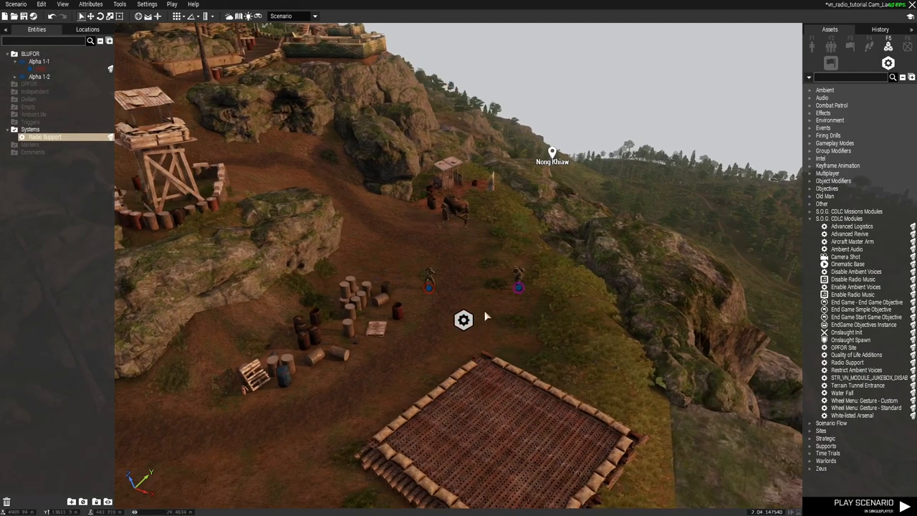
mouse_move(573, 361)
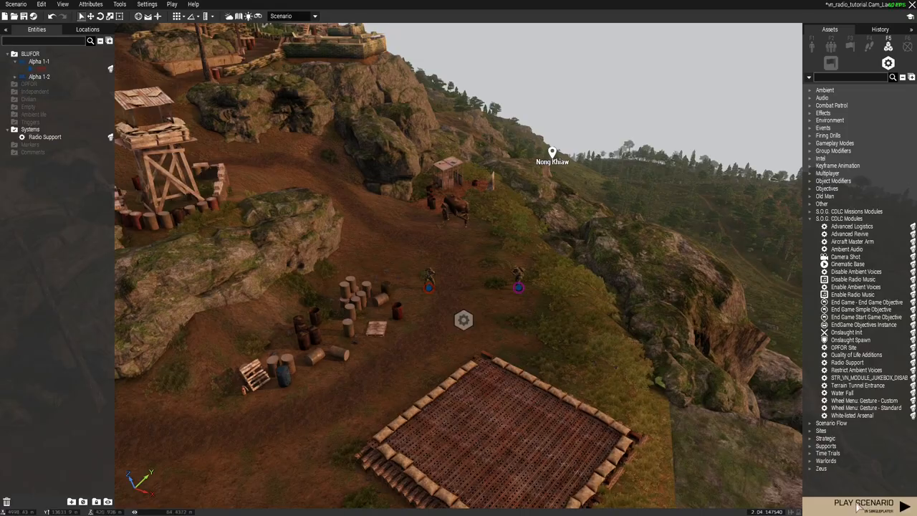
Play the scenario and browse the radio's Fire Support and Air Support request options
left_click(863, 502)
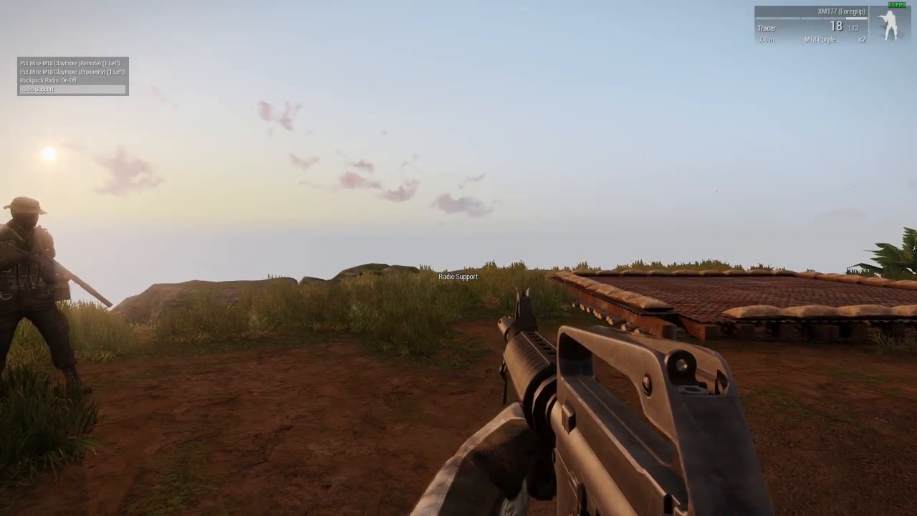
left_click(36, 88)
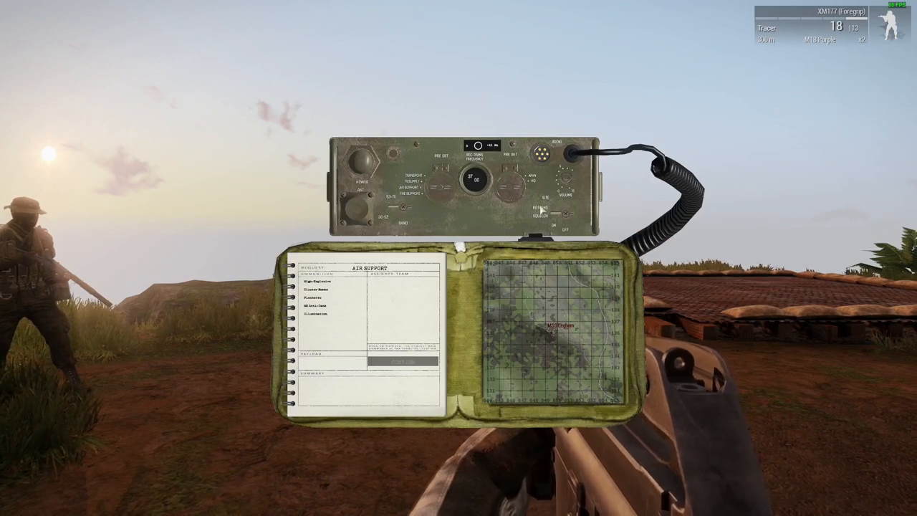
mouse_move(437, 226)
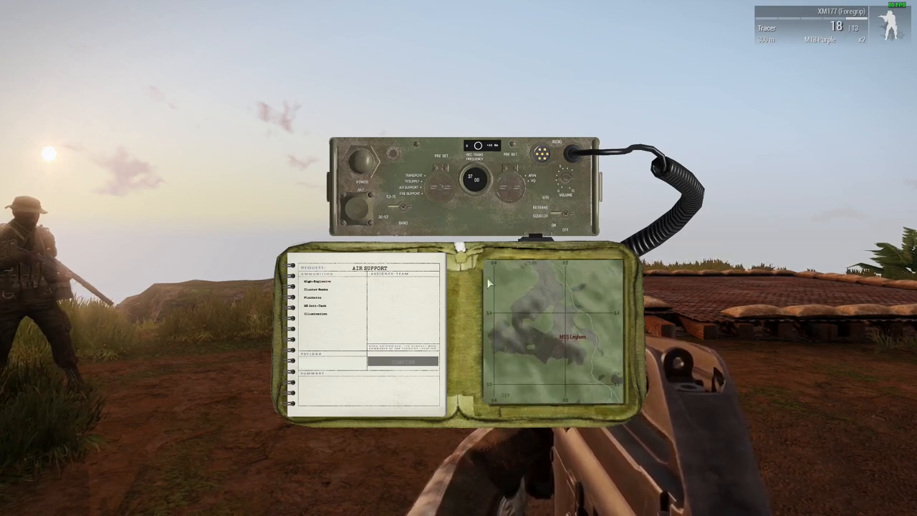
left_click(430, 195)
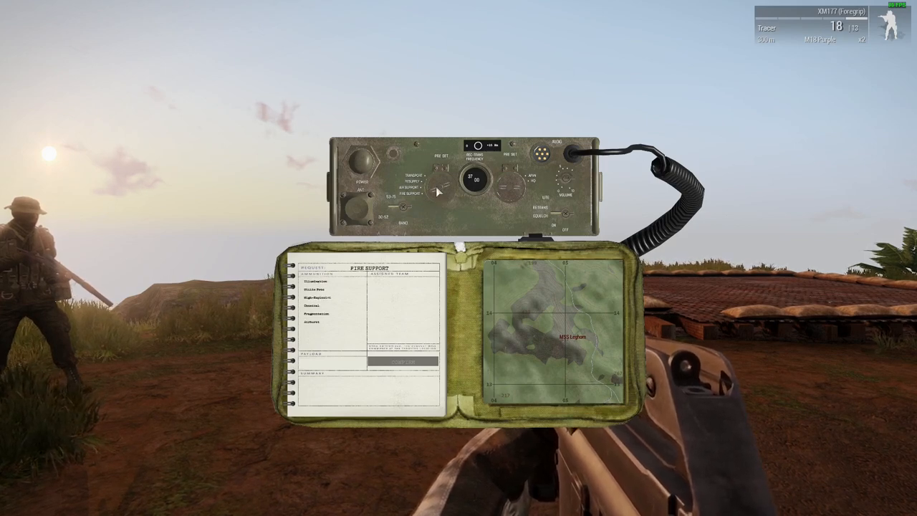
left_click(414, 192)
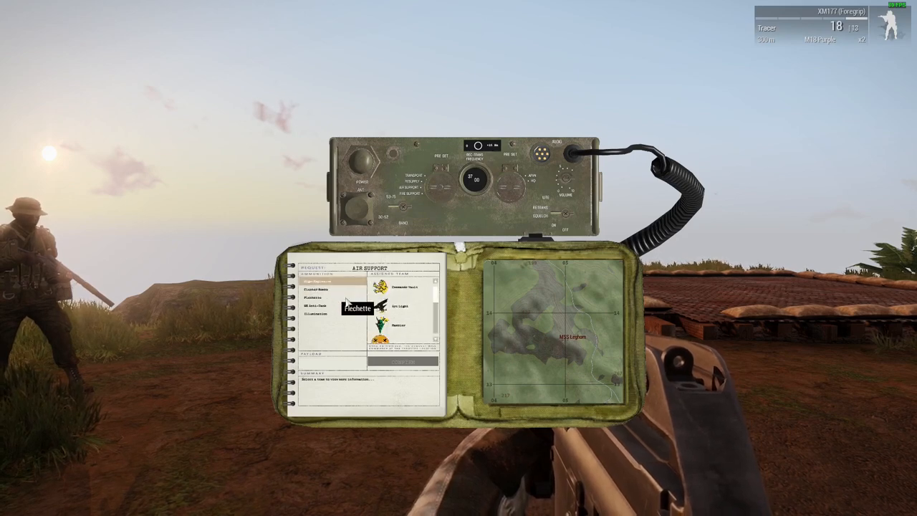
left_click(398, 306)
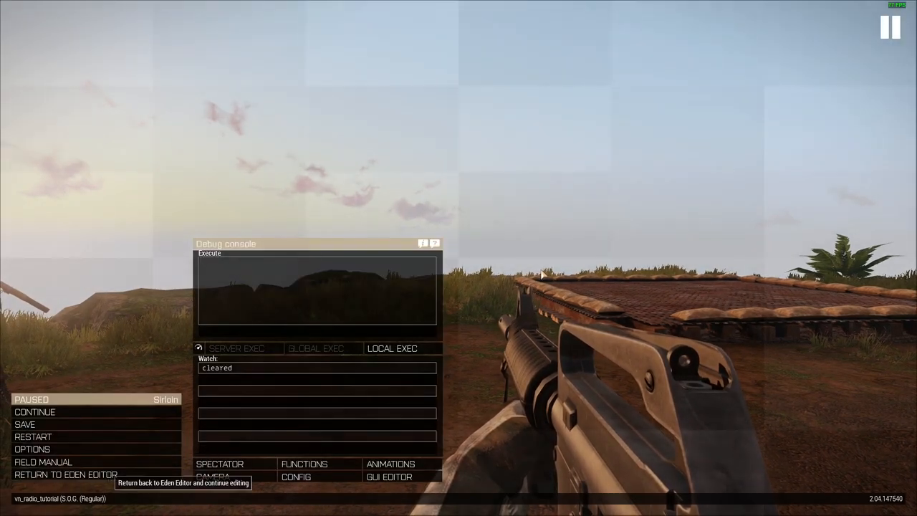
Return to the Eden Editor and save the scenario
left_click(66, 475)
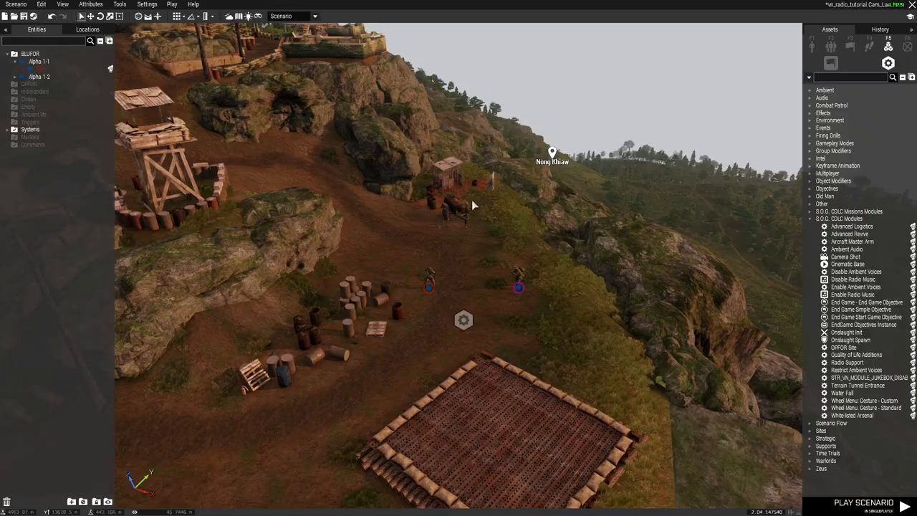
mouse_move(21, 16)
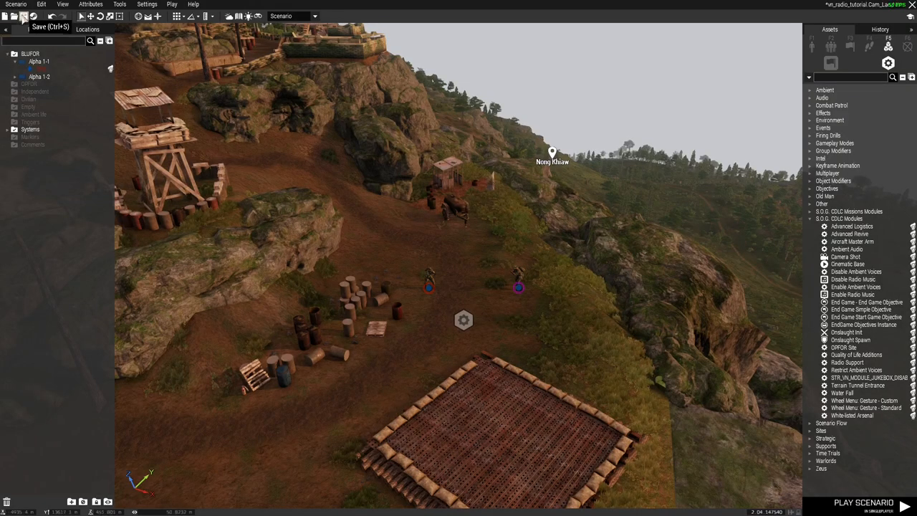
left_click(5, 15)
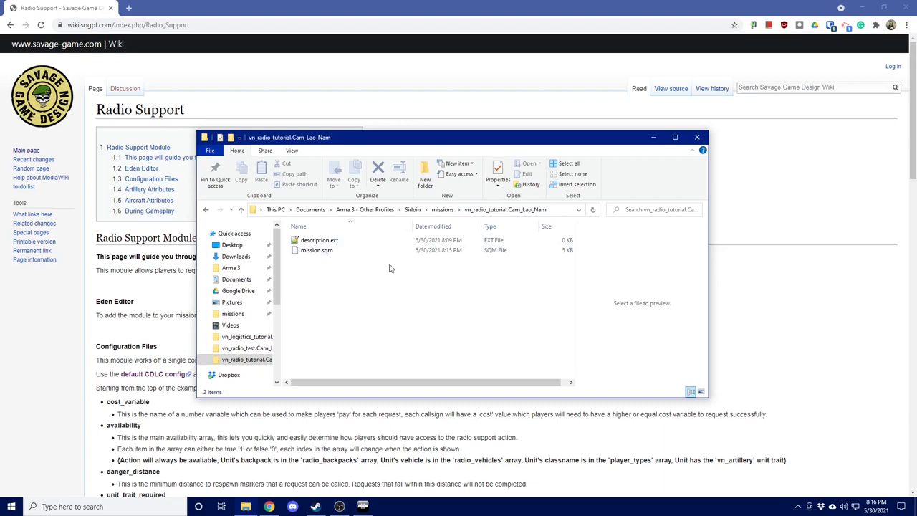
Open description.ext in Notepad++ and return to the Radio Support wiki in Chrome
left_click(318, 241)
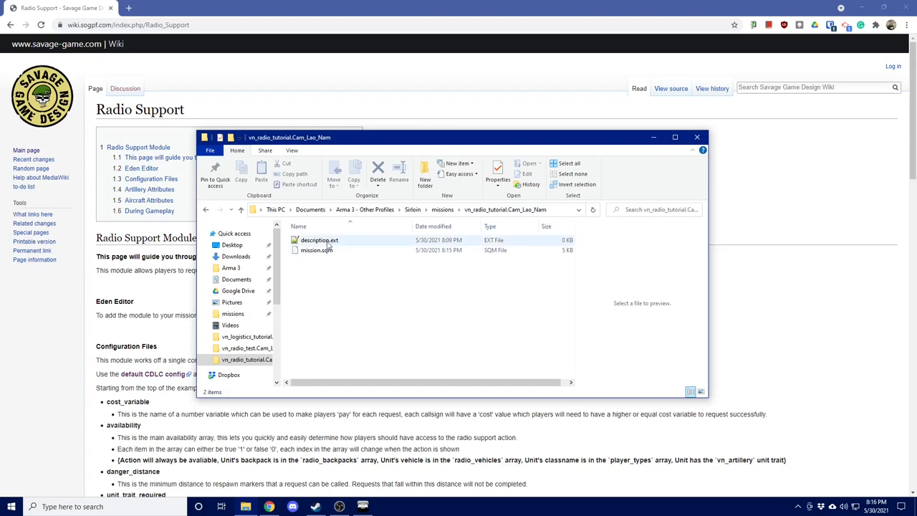
mouse_move(319, 241)
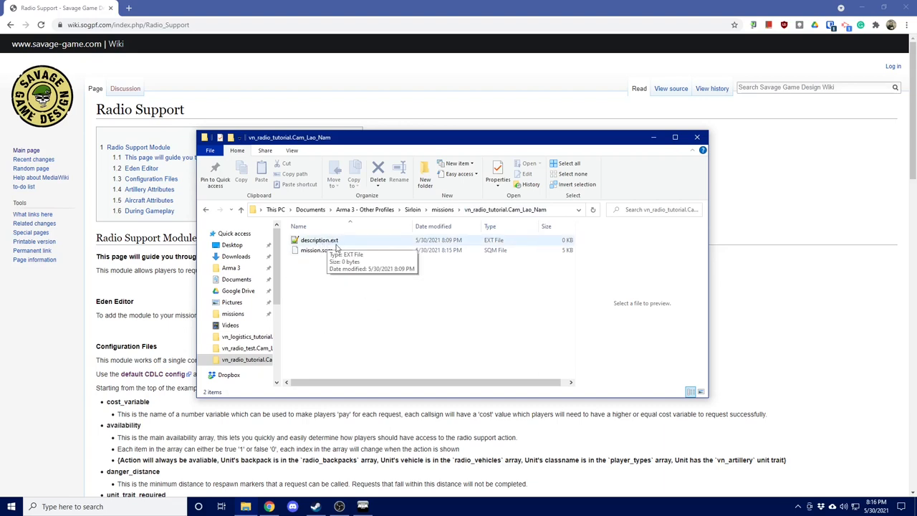
double_click(318, 241)
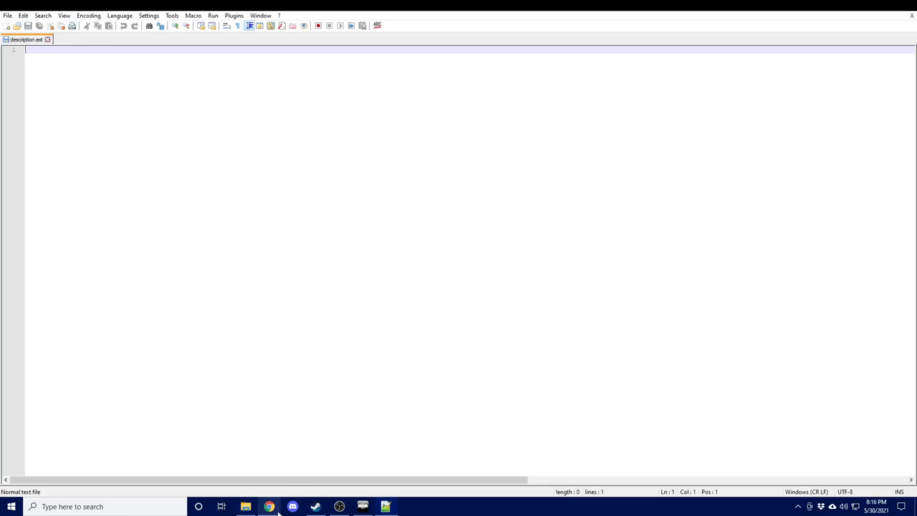
left_click(269, 507)
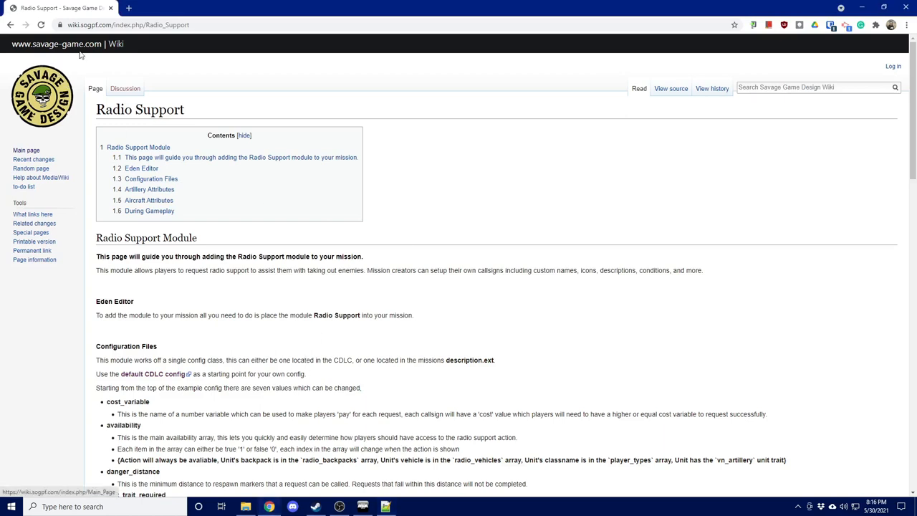
mouse_move(370, 131)
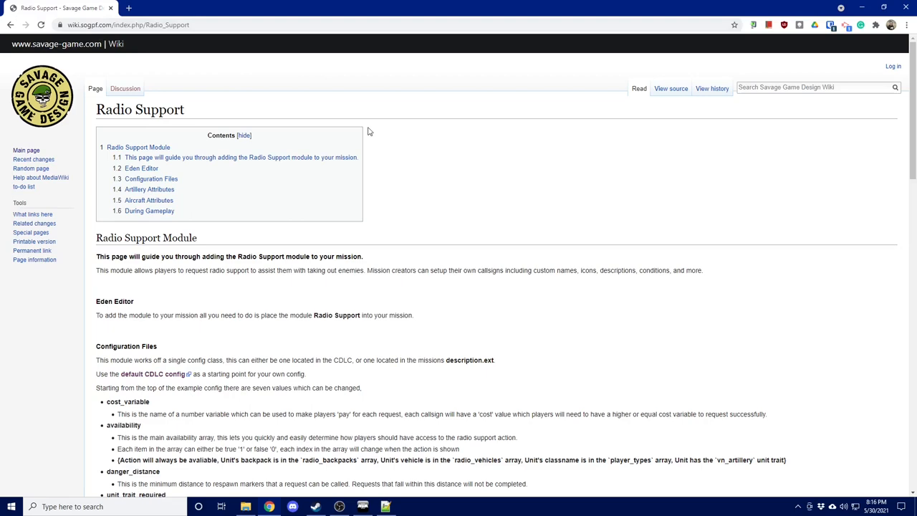
Follow the wiki's default CDLC config link to the pastebin vn_artillery_settings example
scroll("down", 3)
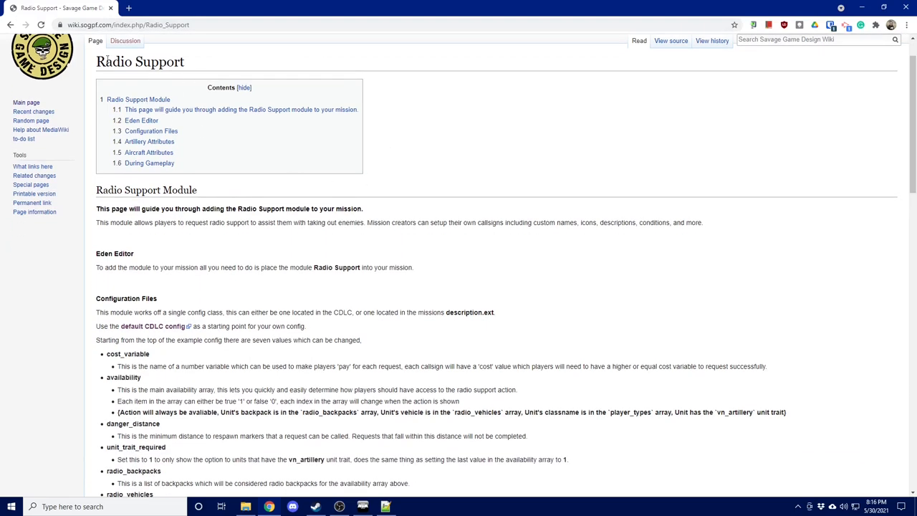
scroll("down", 3)
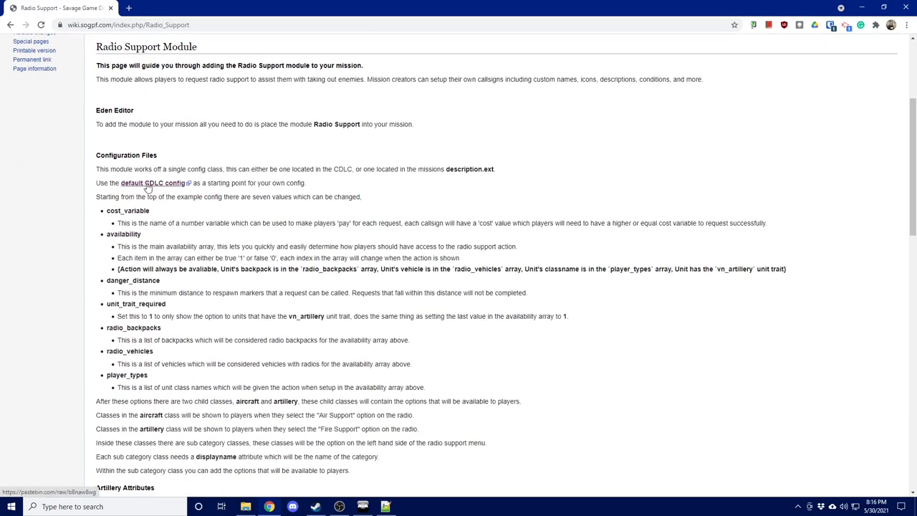
left_click(152, 183)
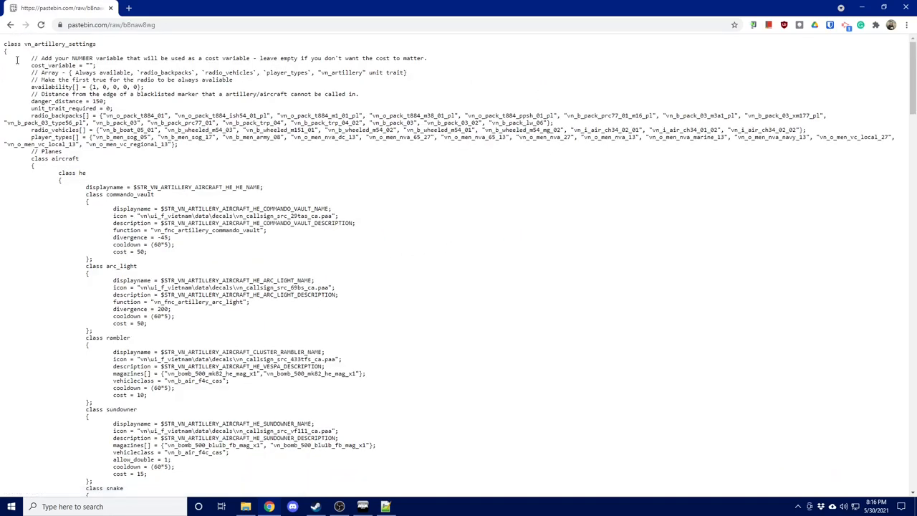
scroll("down", 3)
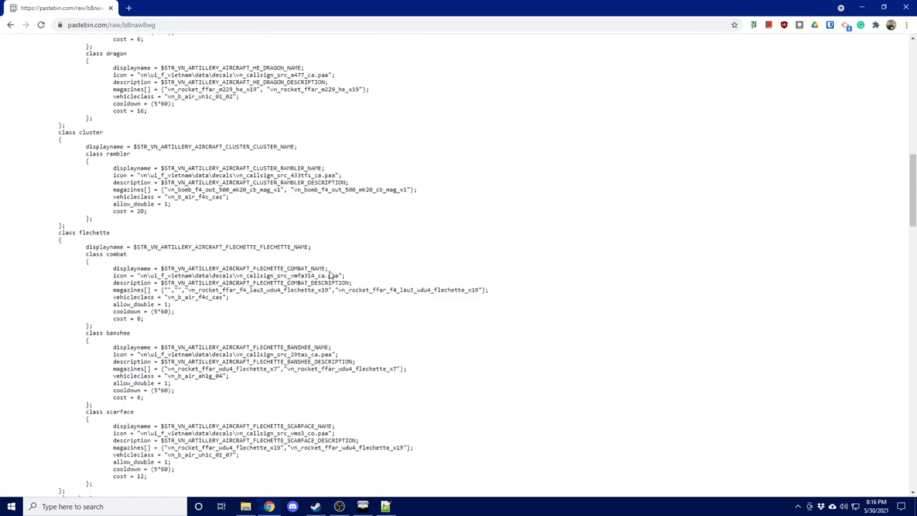
scroll("down", 3)
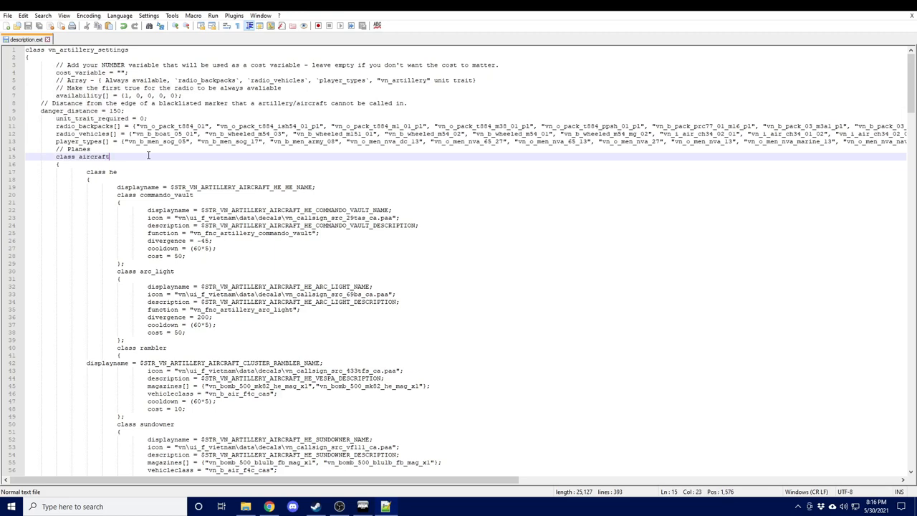
left_click(59, 163)
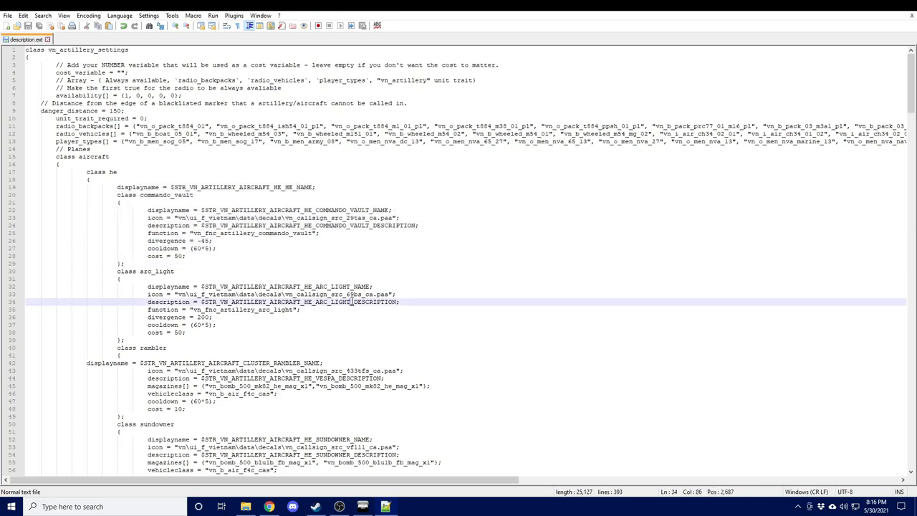
scroll("down", 3)
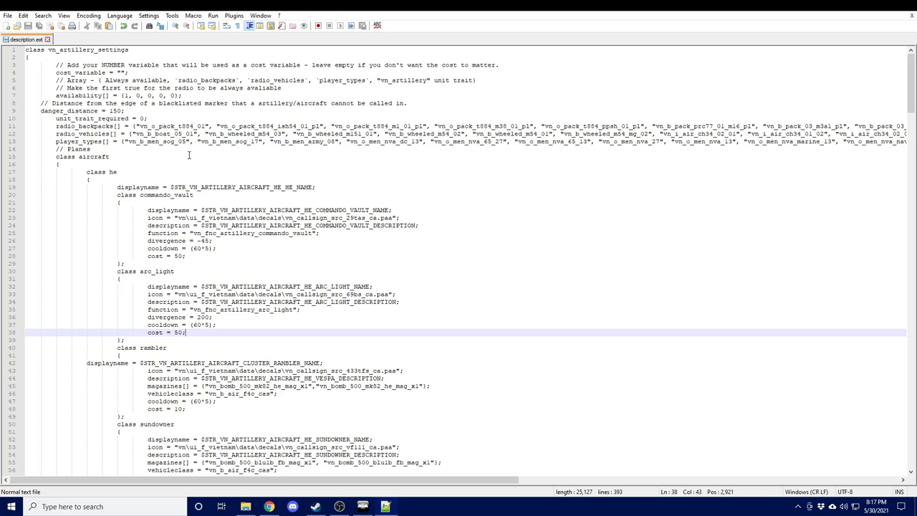
mouse_move(206, 172)
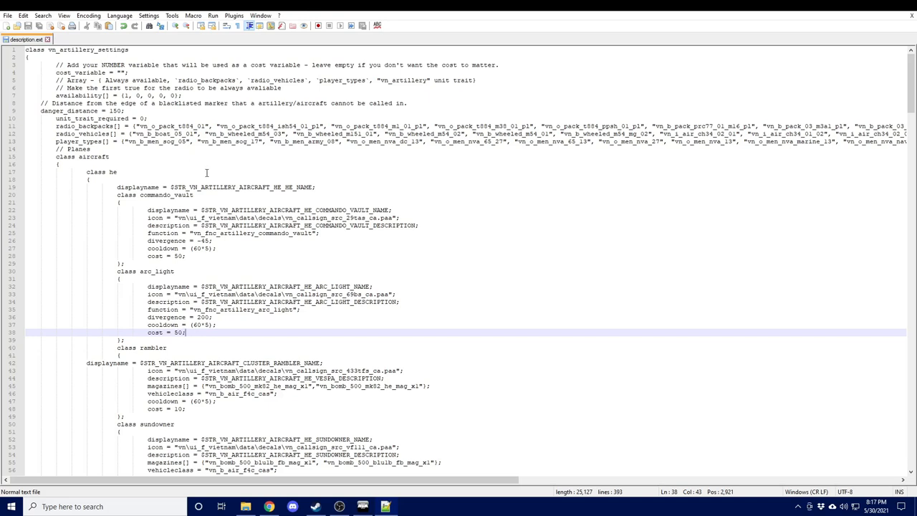
mouse_move(201, 158)
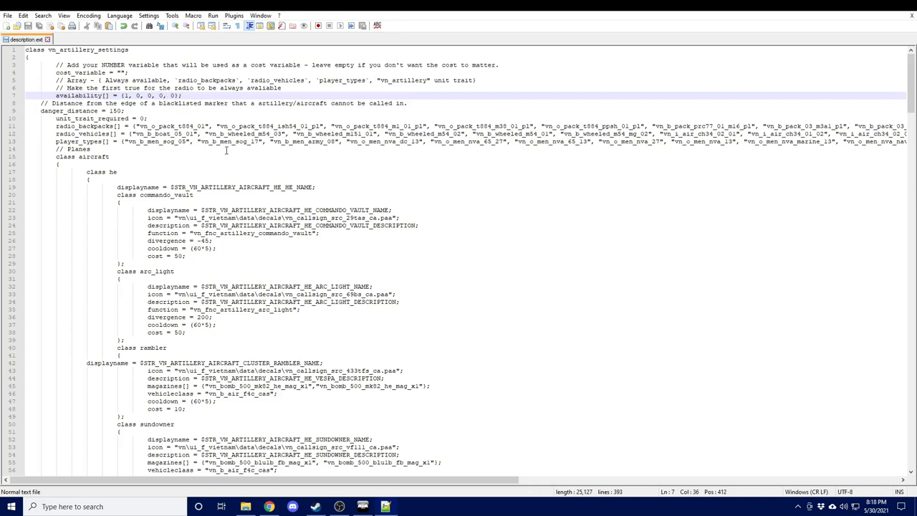
mouse_move(341, 161)
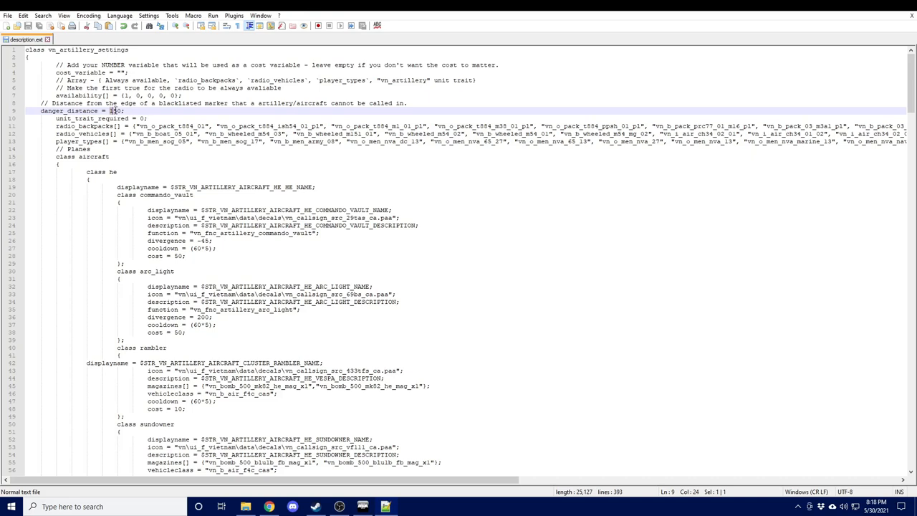
Set dangerDistance to 150 and the availability array to {0, 1, 1, 0, 0}
type("150")
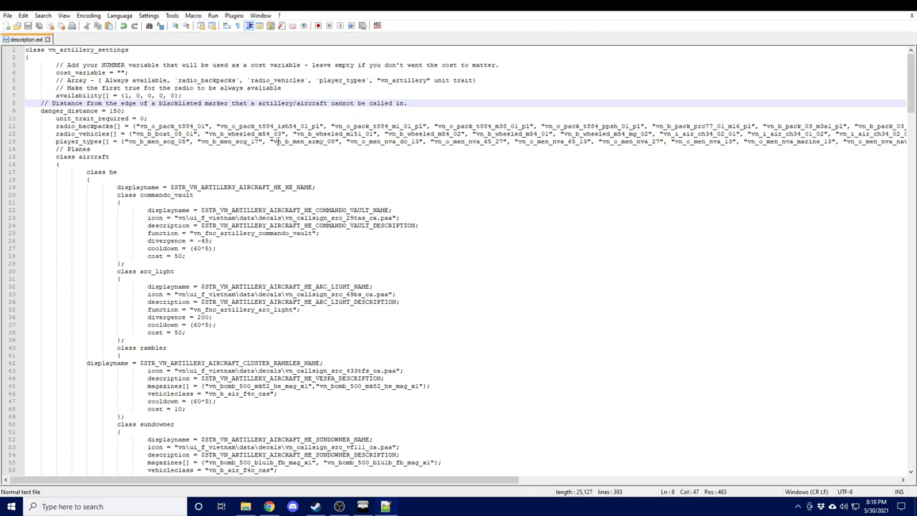
mouse_move(252, 147)
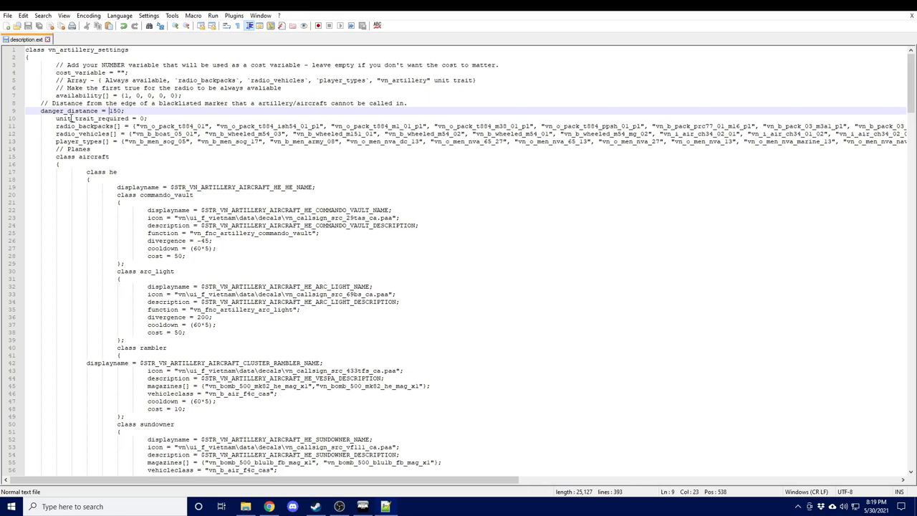
left_click(143, 118)
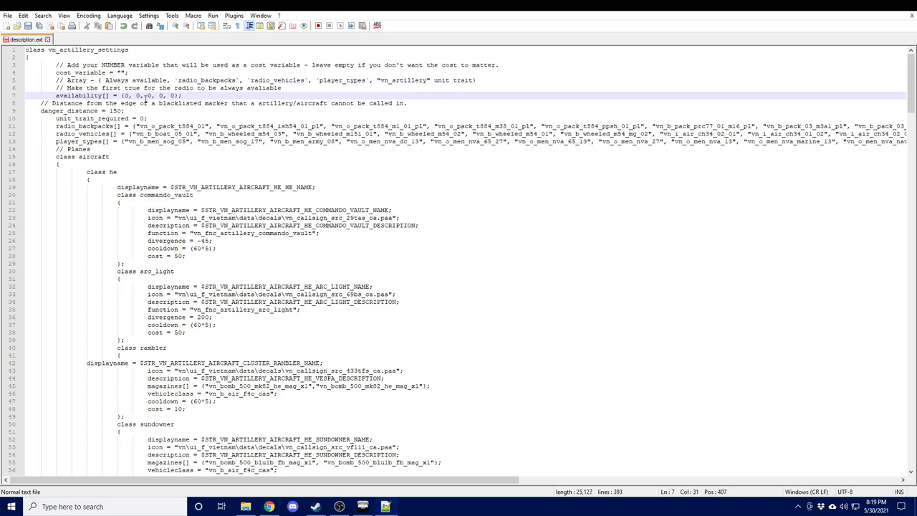
type("1")
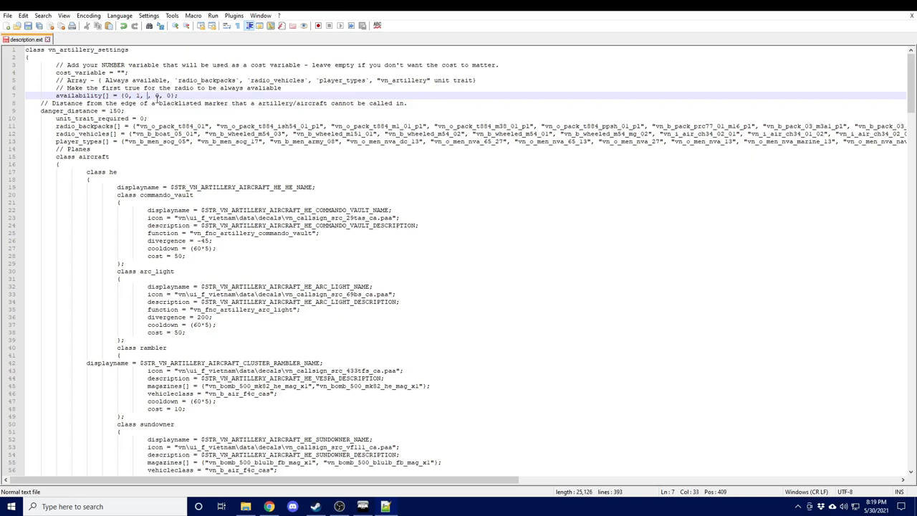
type("0")
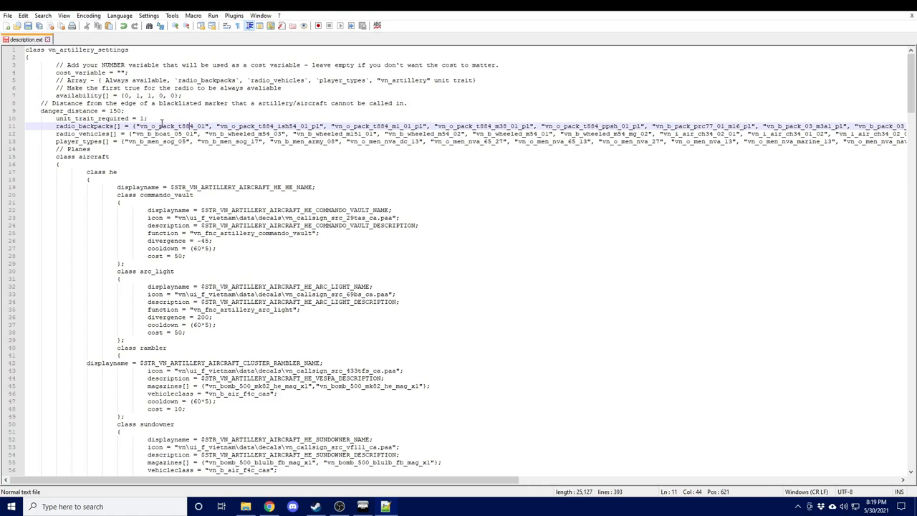
left_click(185, 94)
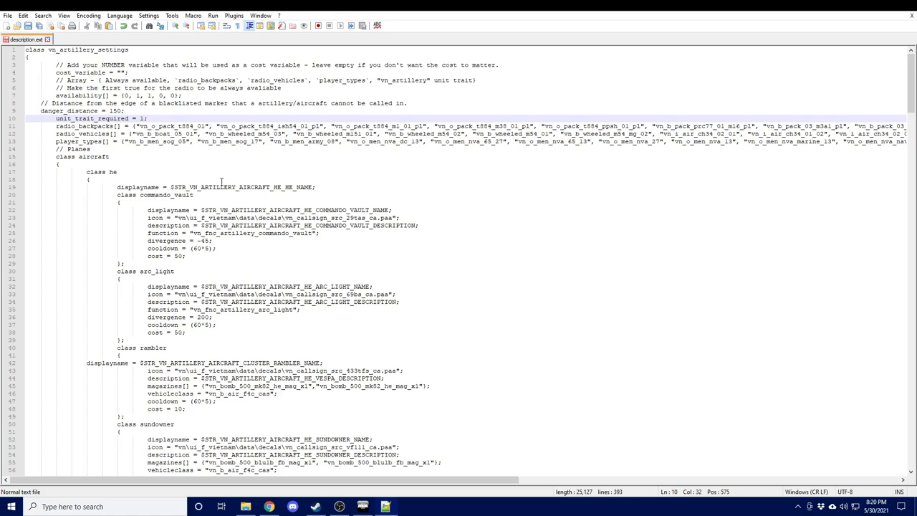
mouse_move(569, 170)
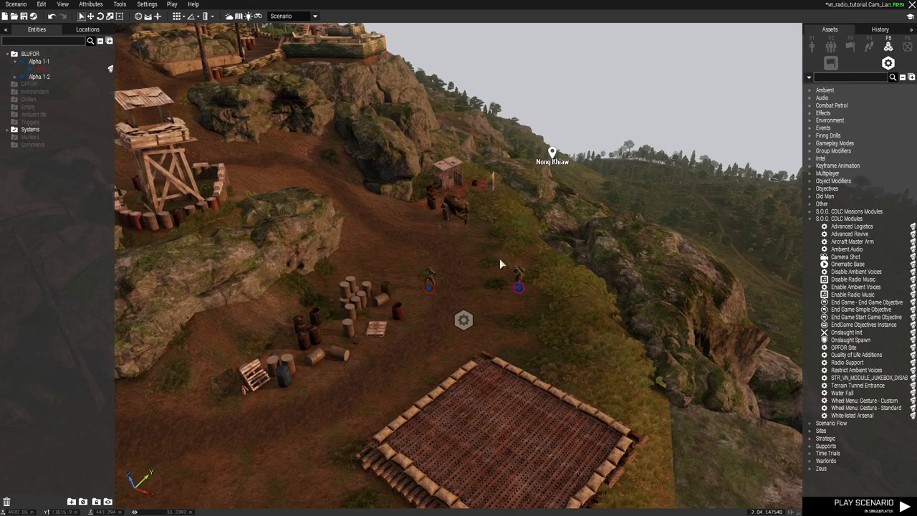
Give the RTO unit the Pack - SOG (CISO RTO) radio backpack in Arsenal
left_click(428, 288)
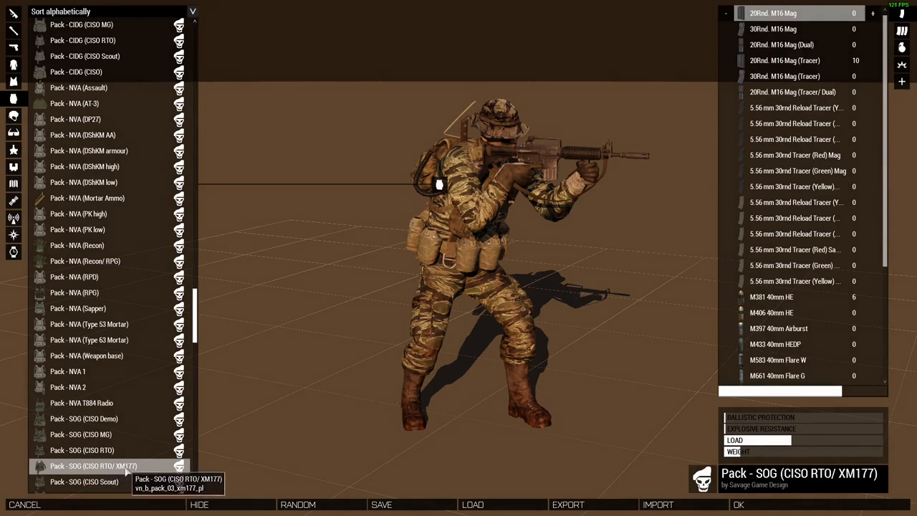
mouse_move(135, 473)
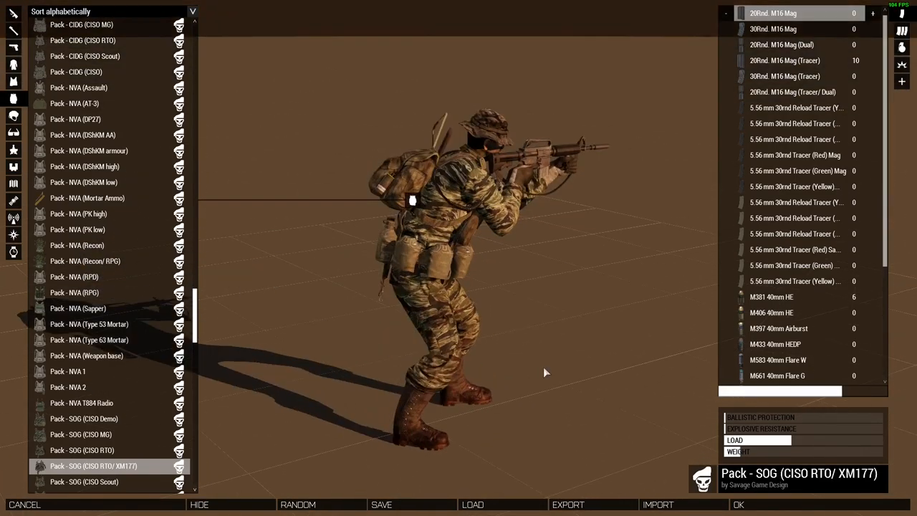
mouse_move(521, 378)
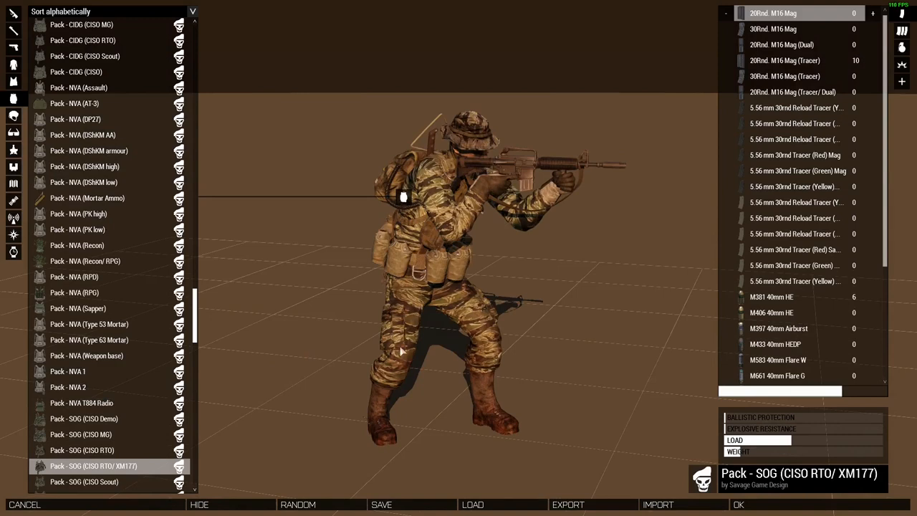
mouse_move(427, 422)
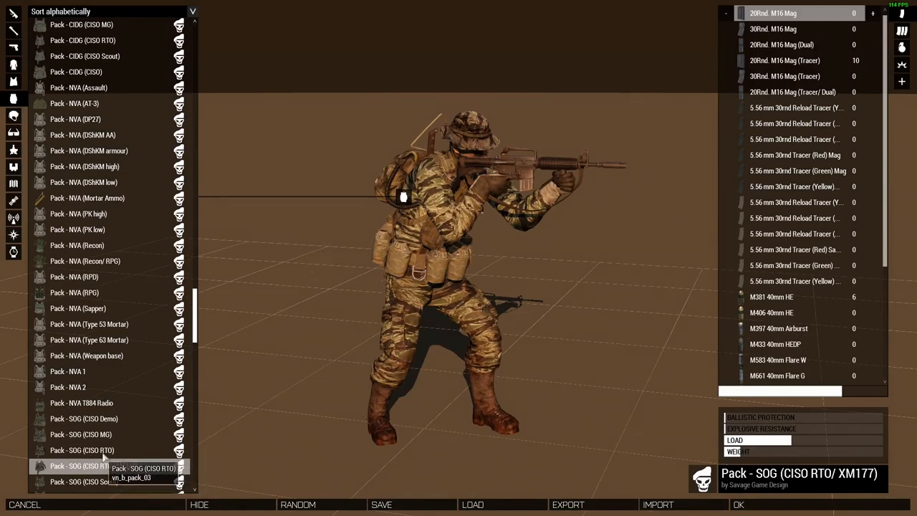
left_click(83, 450)
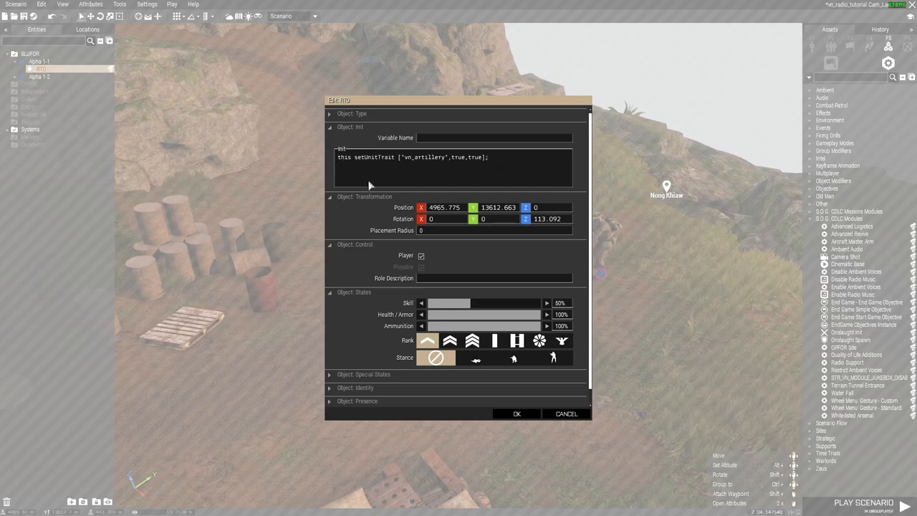
mouse_move(410, 166)
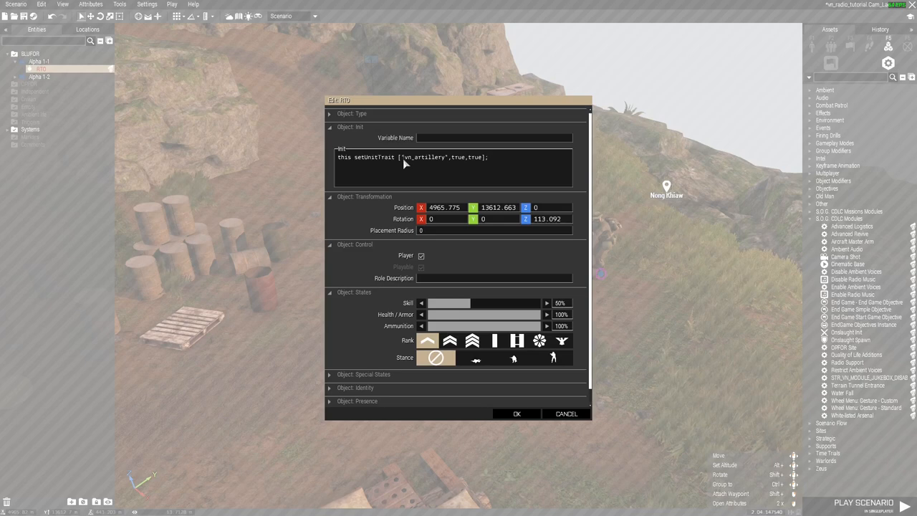
Enter this setUnitTrait ["vn_artillery",true,true]; in the unit's Init and confirm its attributes
double_click(423, 156)
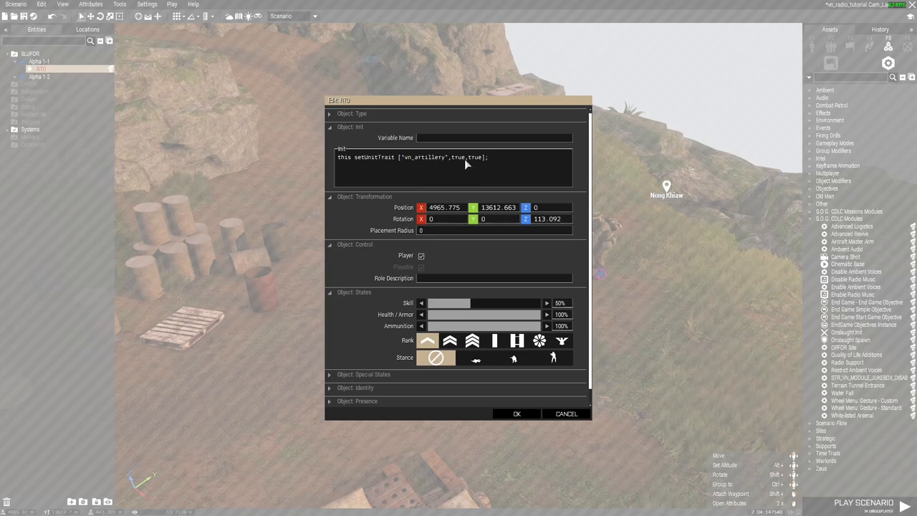
mouse_move(490, 166)
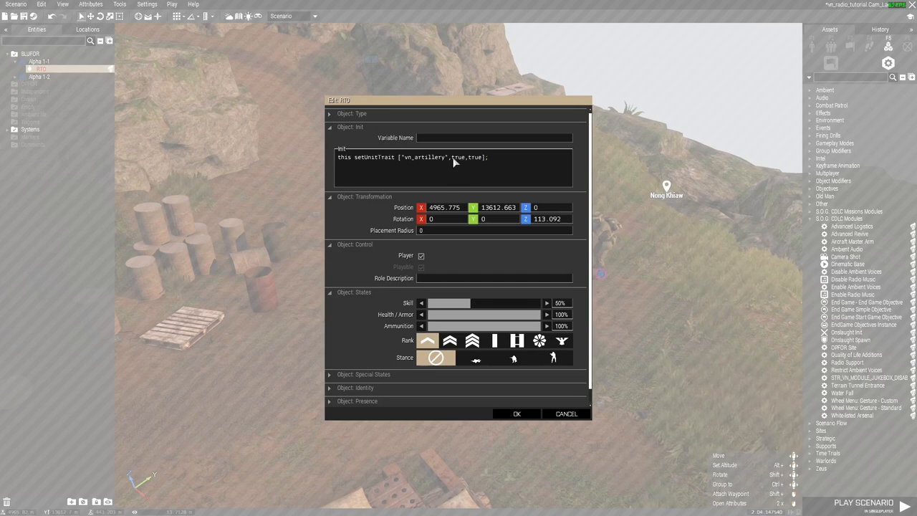
double_click(458, 157)
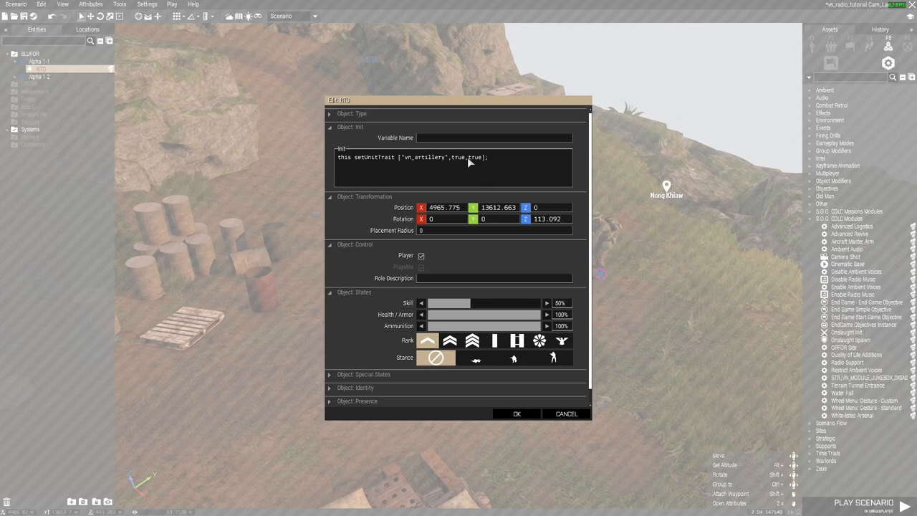
double_click(472, 156)
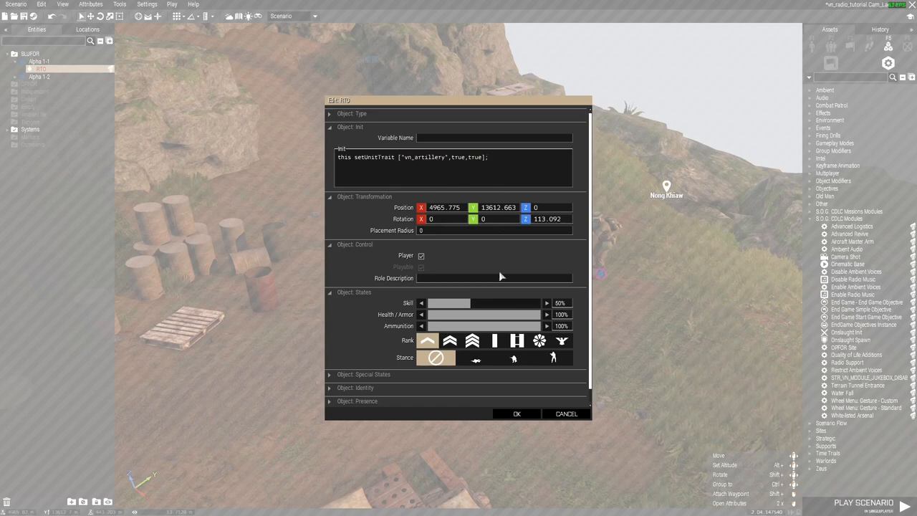
mouse_move(478, 174)
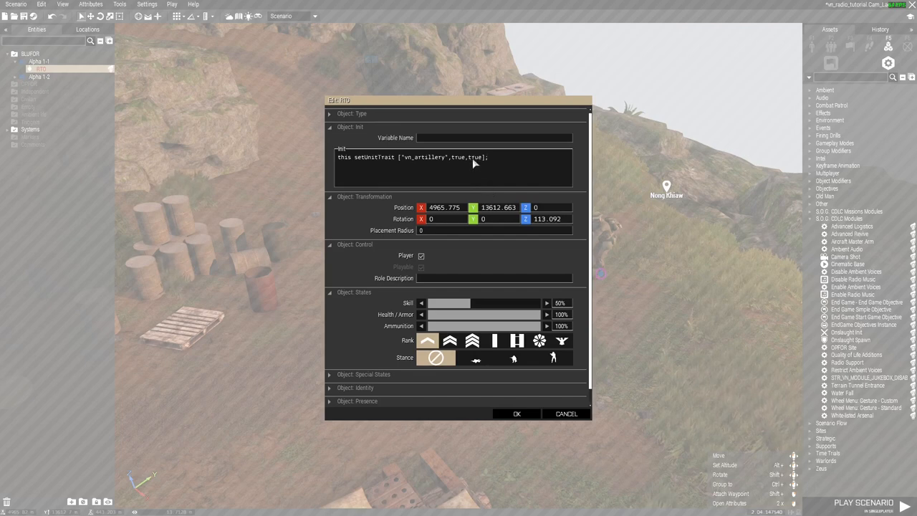
mouse_move(481, 174)
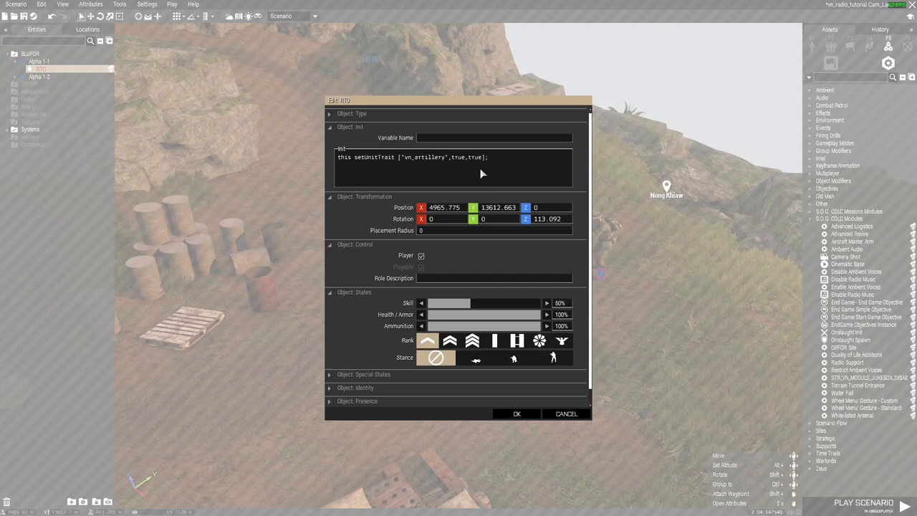
double_click(441, 156)
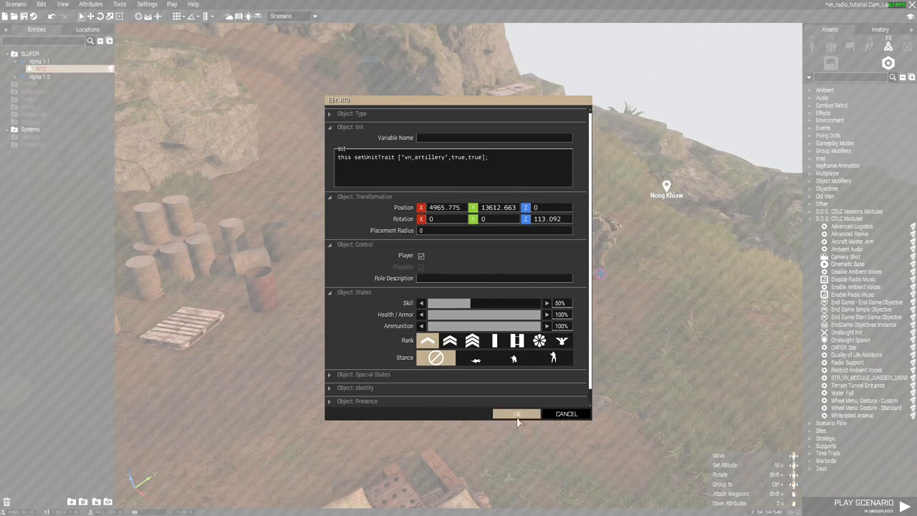
left_click(516, 414)
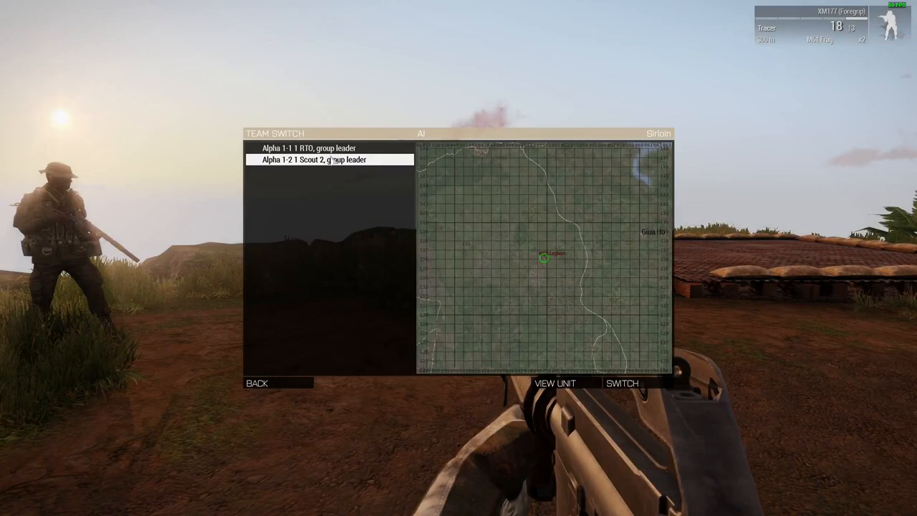
Team Switch to another squad unit while testing the scenario
left_click(622, 382)
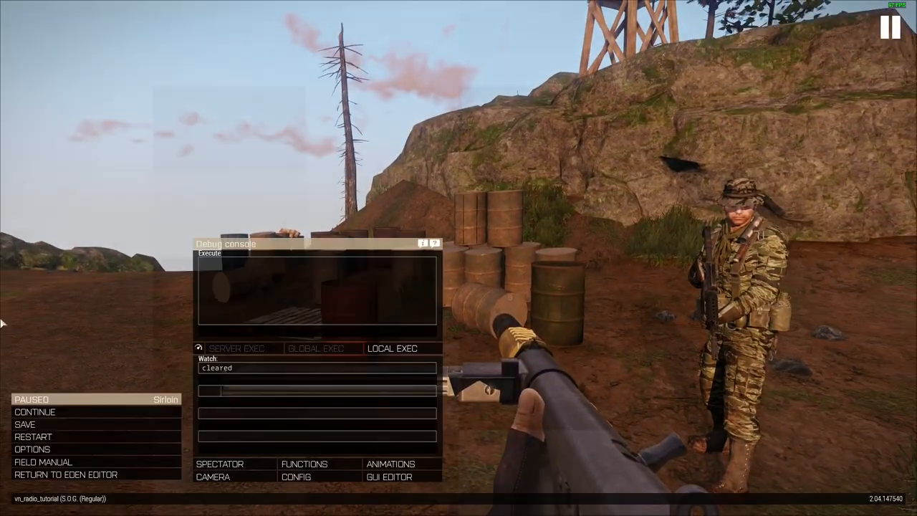
mouse_move(66, 474)
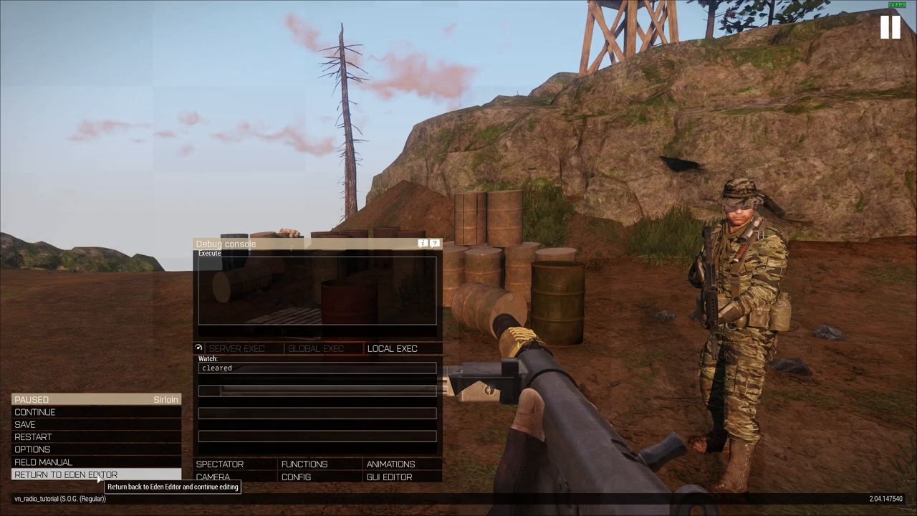
mouse_move(106, 485)
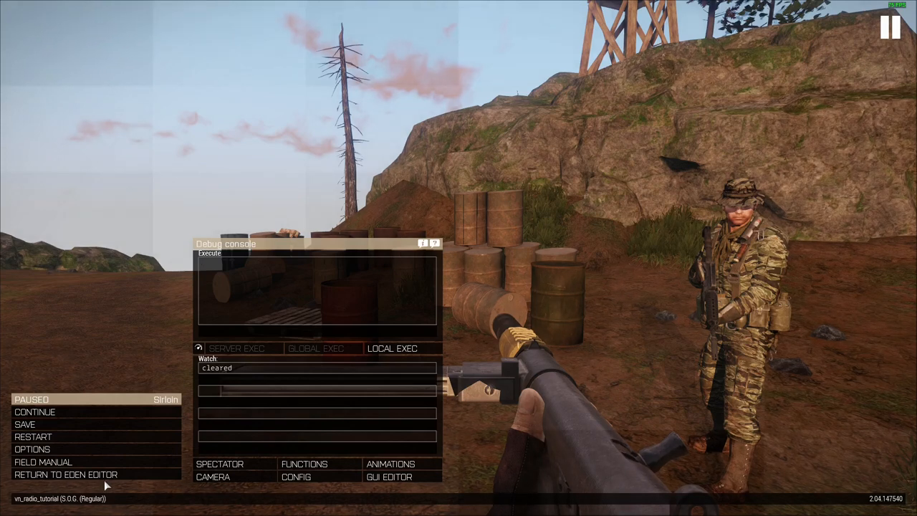
mouse_move(66, 474)
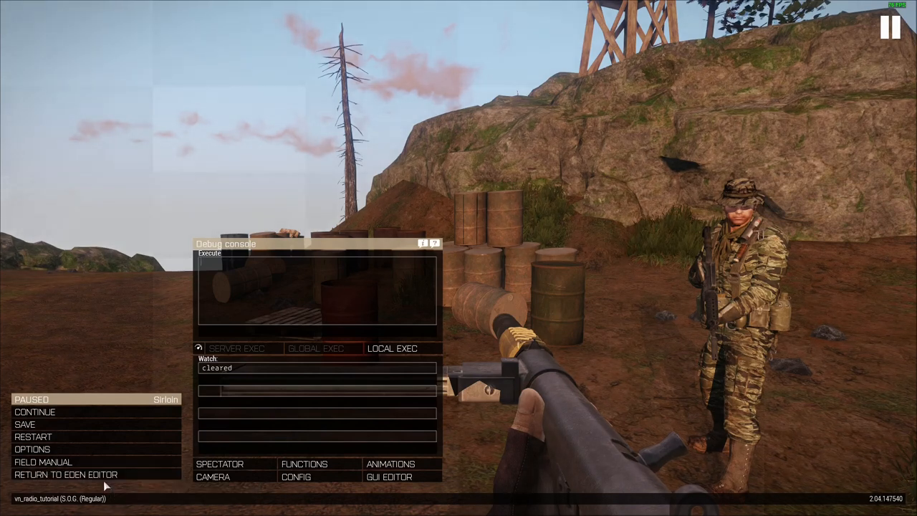
mouse_move(66, 474)
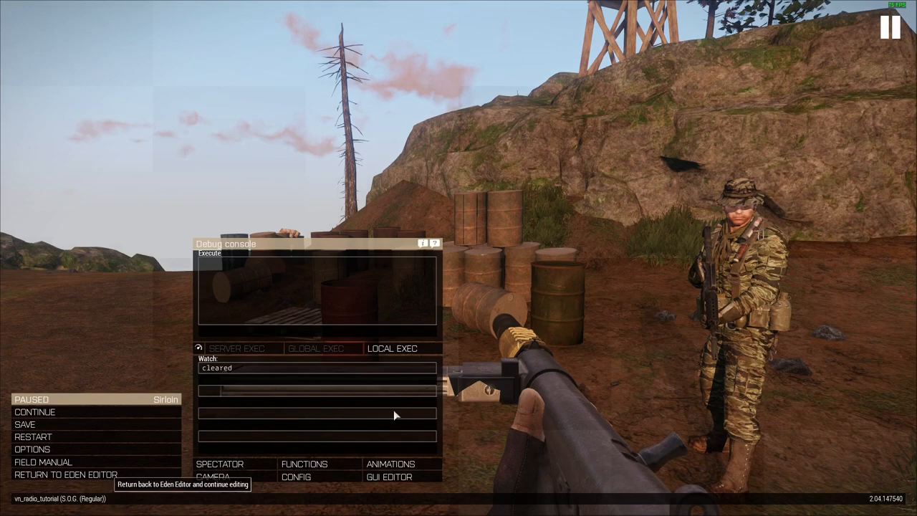
mouse_move(622, 300)
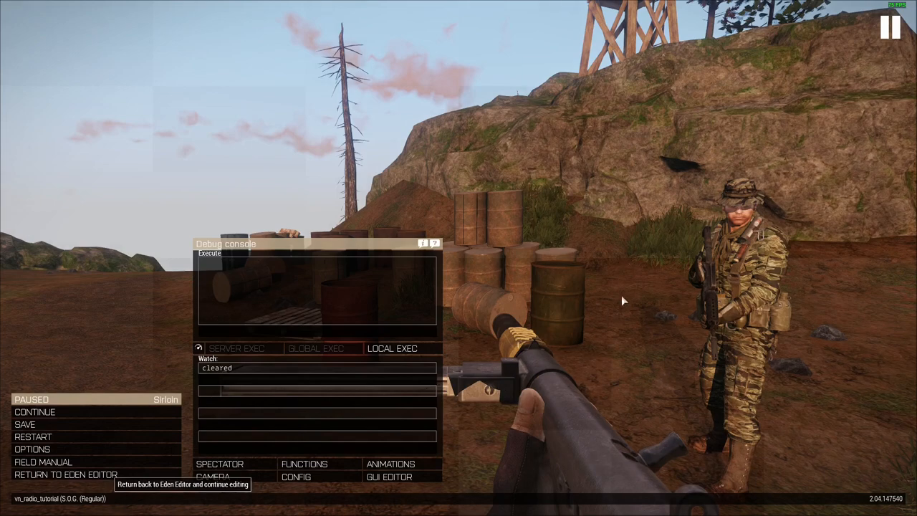
Return to the Eden Editor from the pause menu
left_click(66, 474)
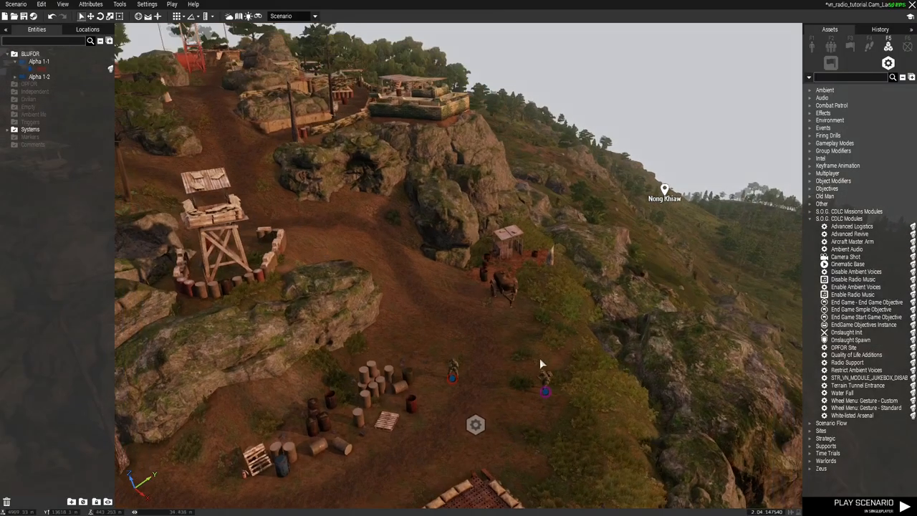